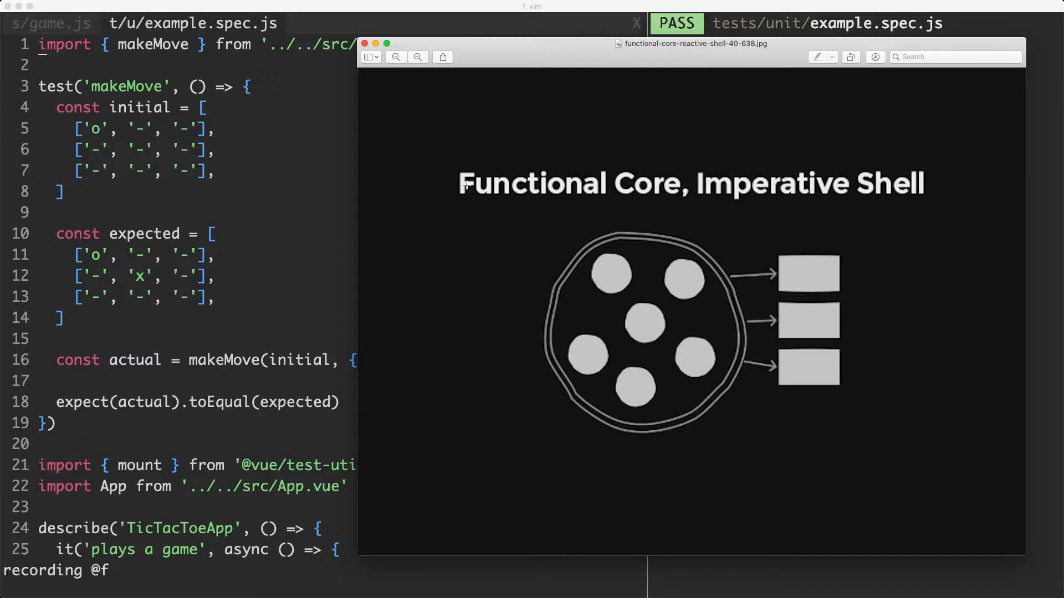
mouse_move(625, 304)
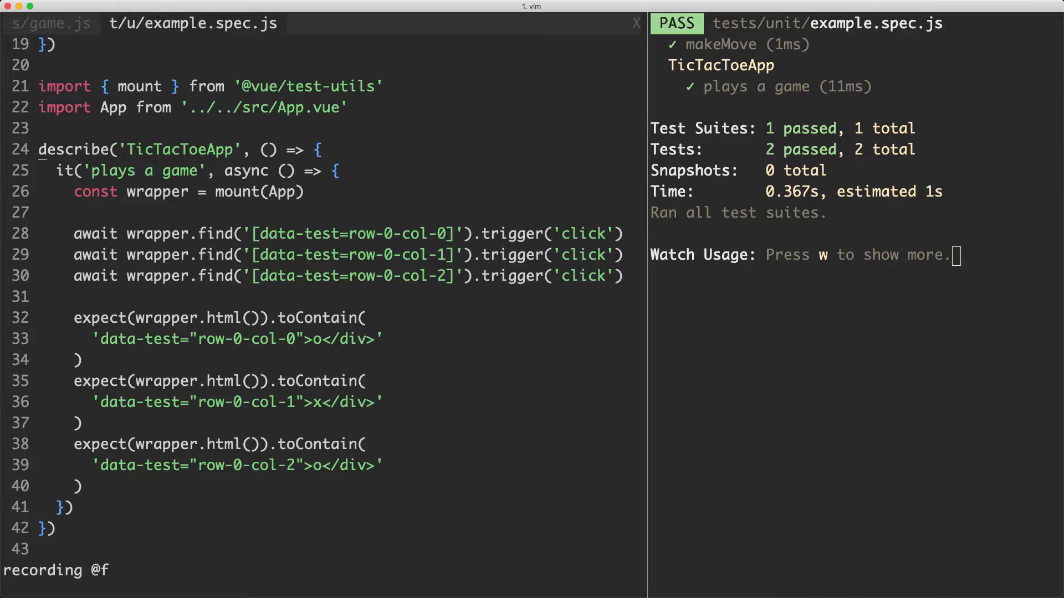
- Select the TicTacToeApp test's expect lines, then bring up the game.js buffer
key(V)
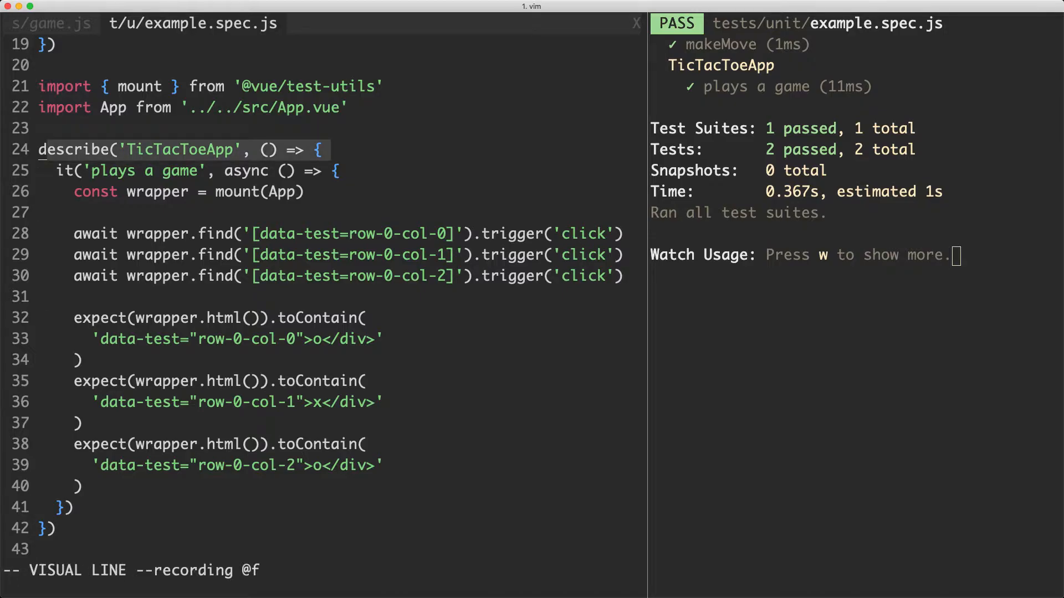
key(Escape)
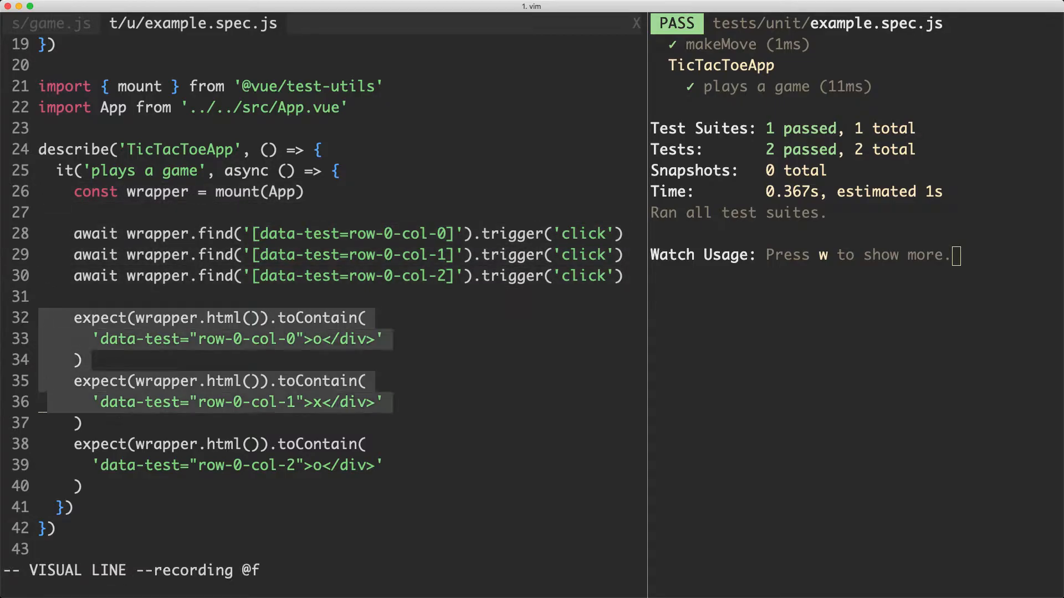
key(Escape)
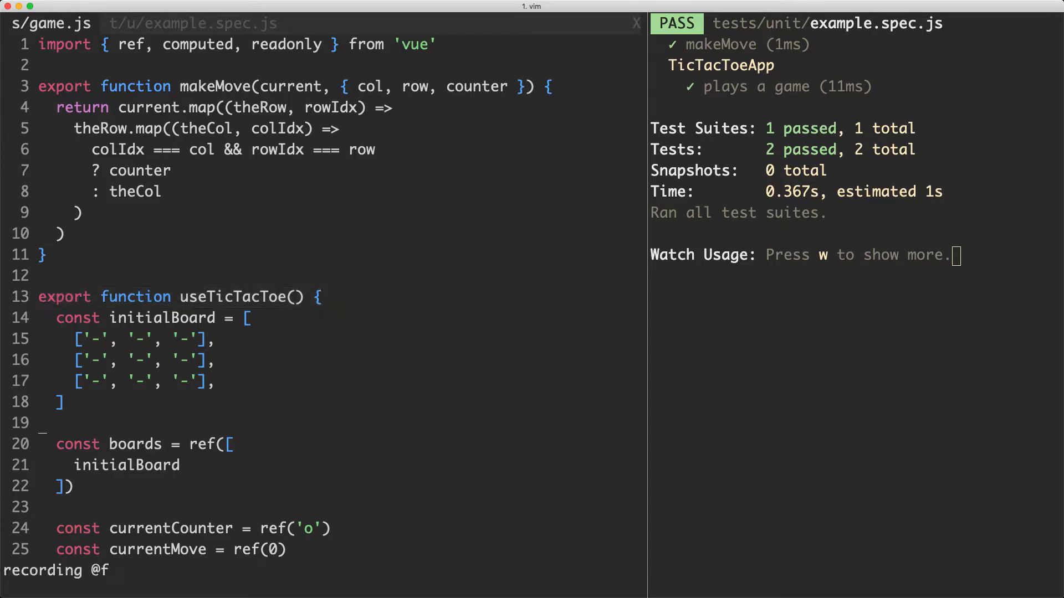
- Build newState with makeMove(currentBoard.value, { col, row, counter: currentCounter.value })
scroll(down, 3)
text(const newState = mak)
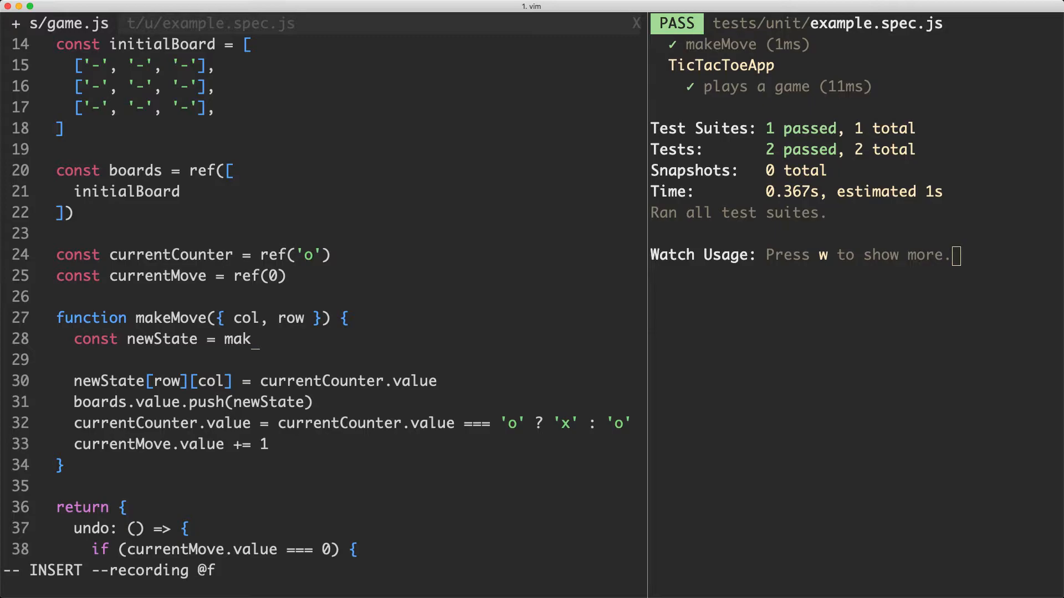
text(eMove()
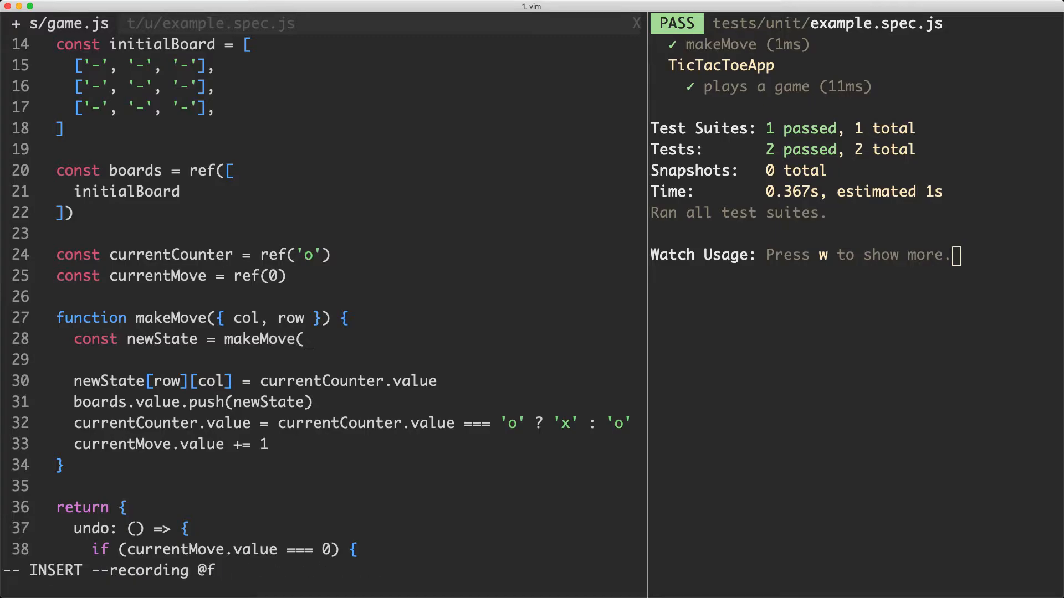
text(currentBoard.value)
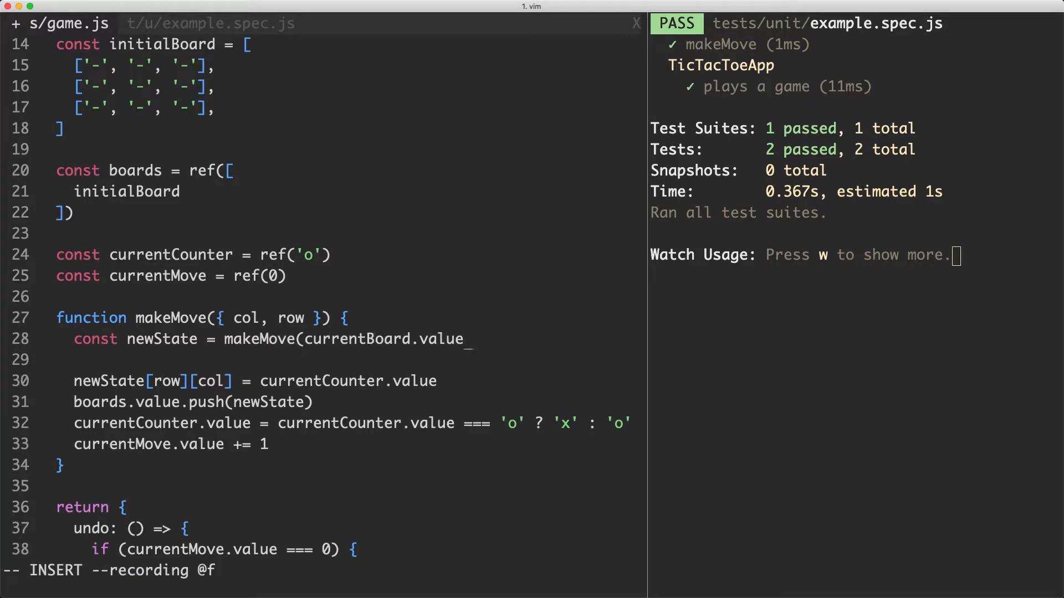
text(, {)
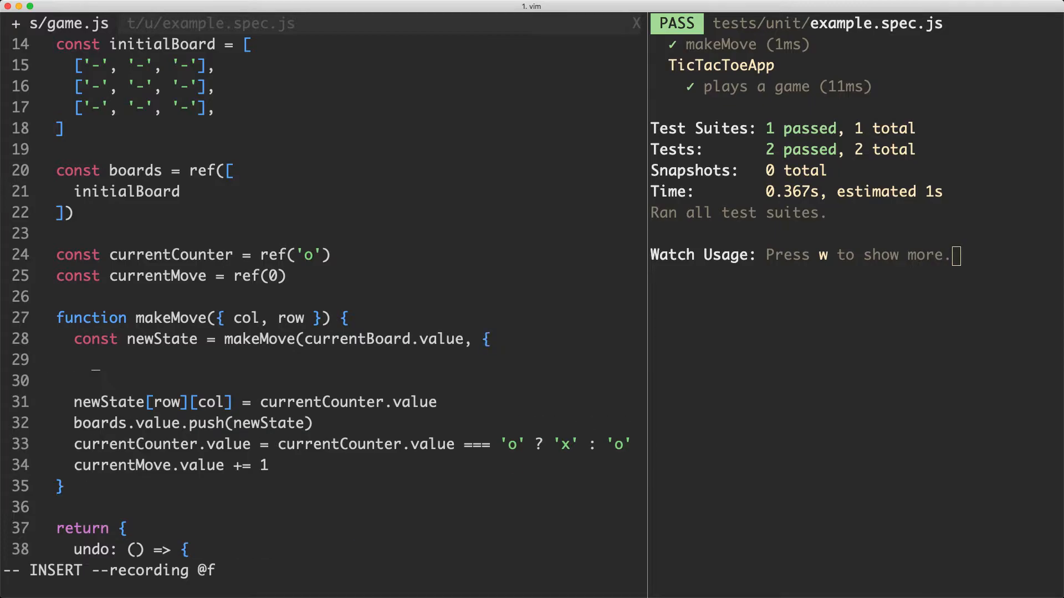
text(col,)
text(counter: currentCounter.value)
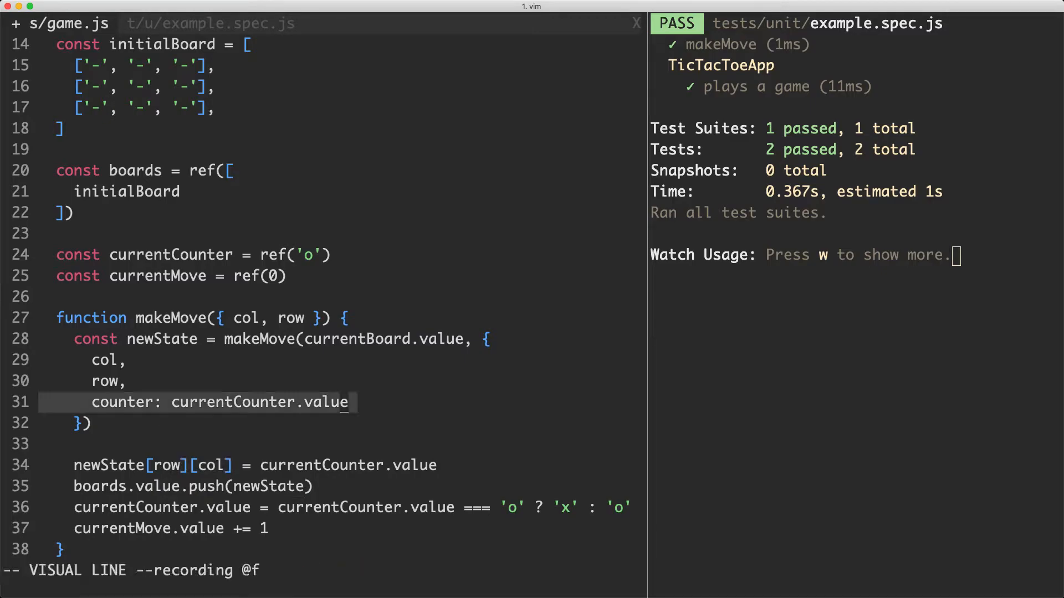
key(Escape)
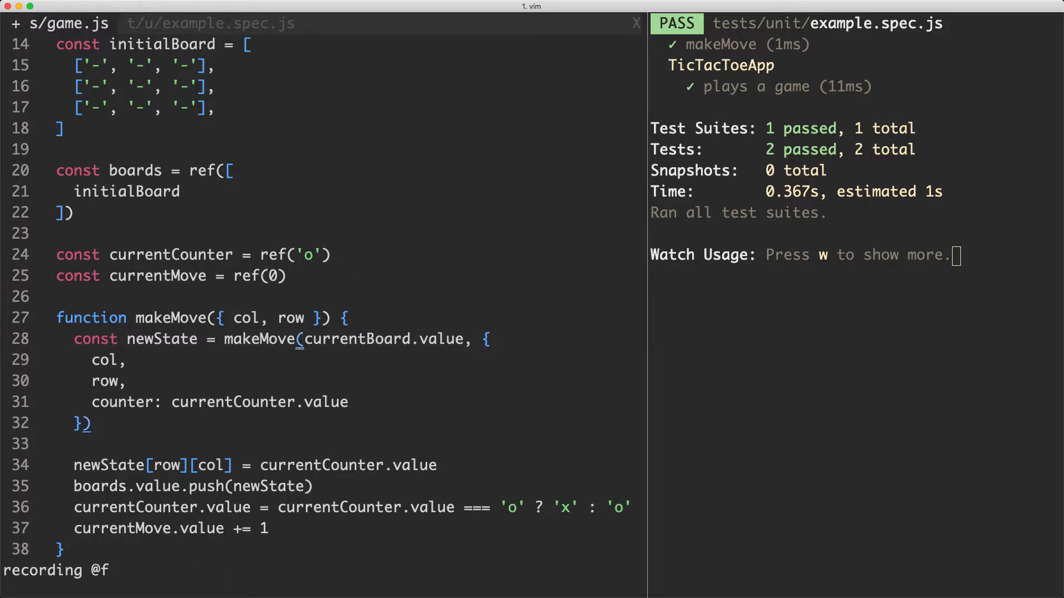
key(v)
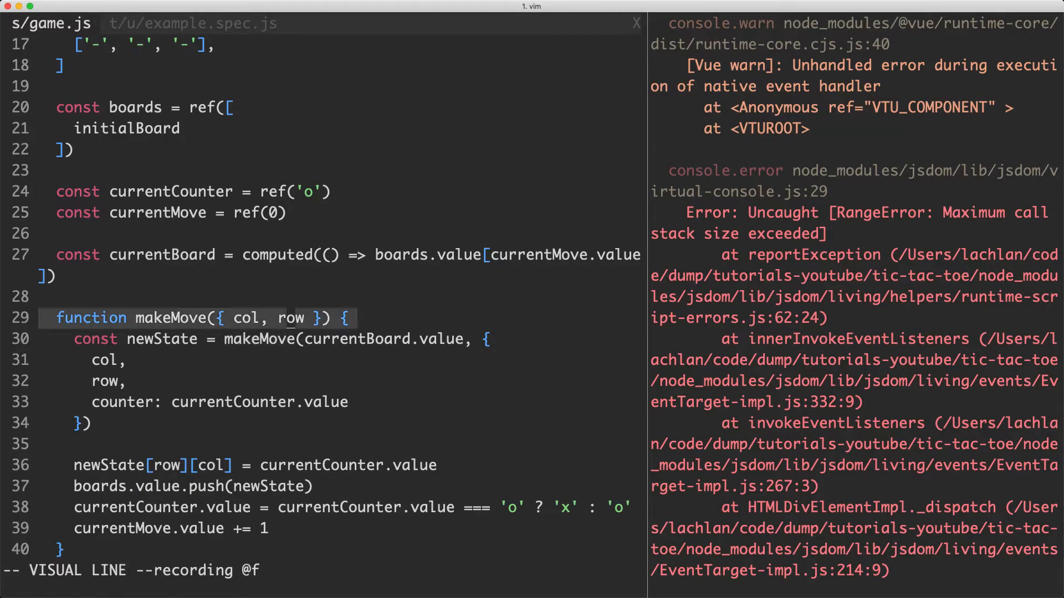
- Rename the inner makeMove function to move
key(Escape)
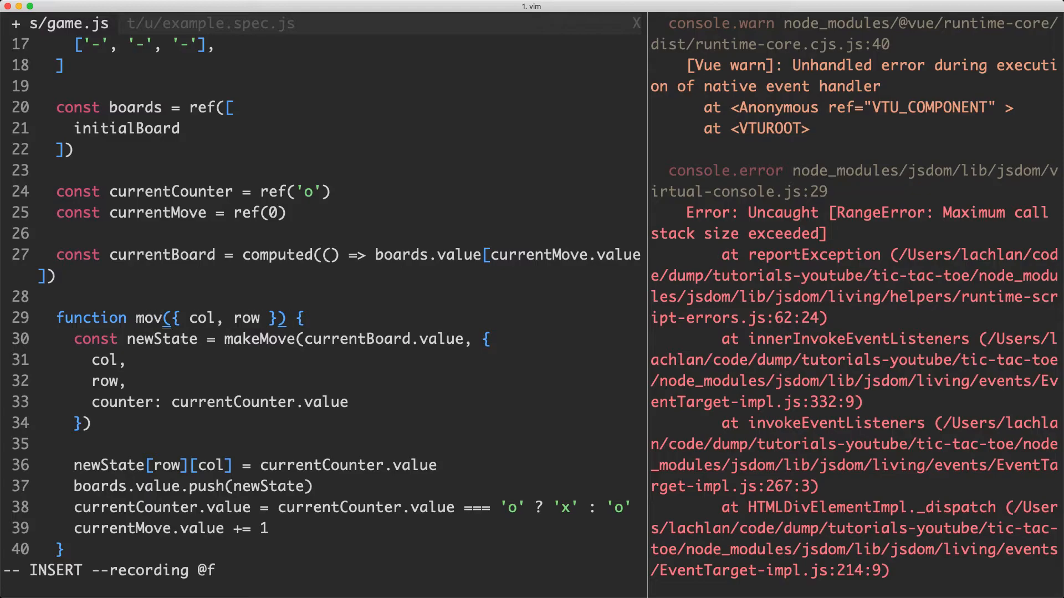
key(V)
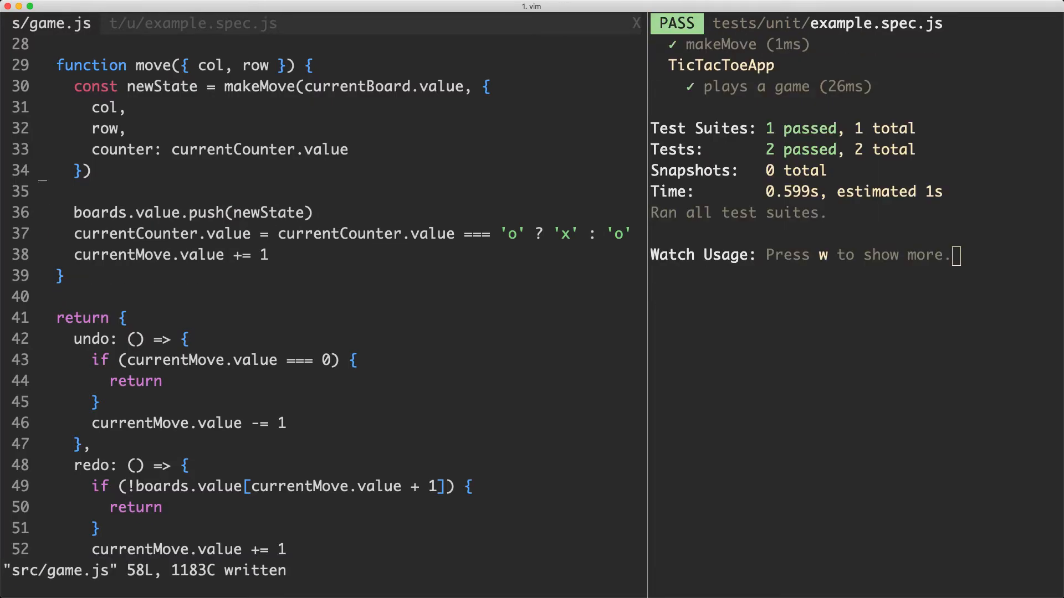
key(V)
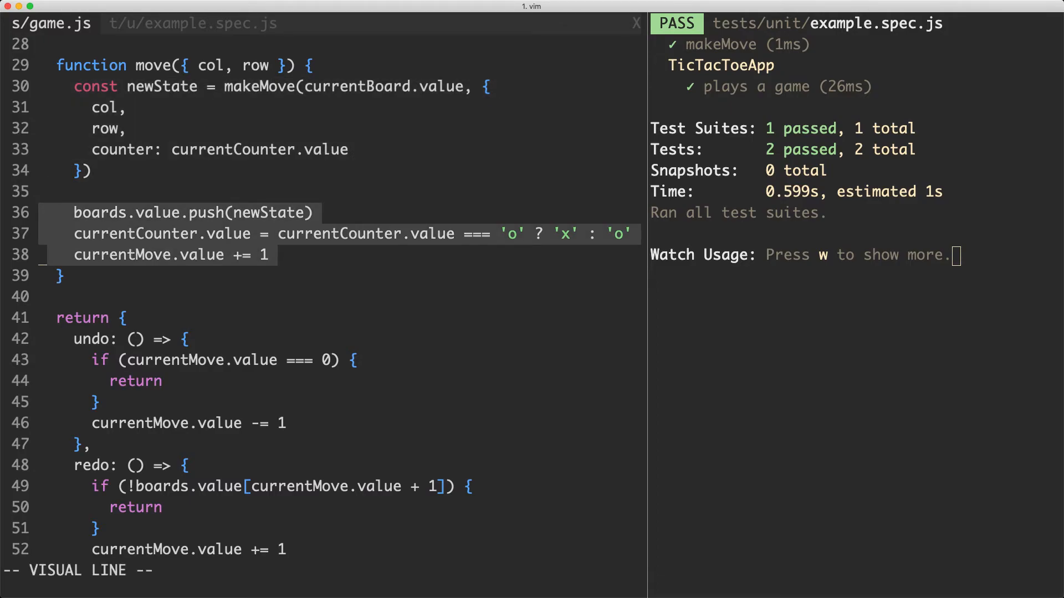
key(Escape)
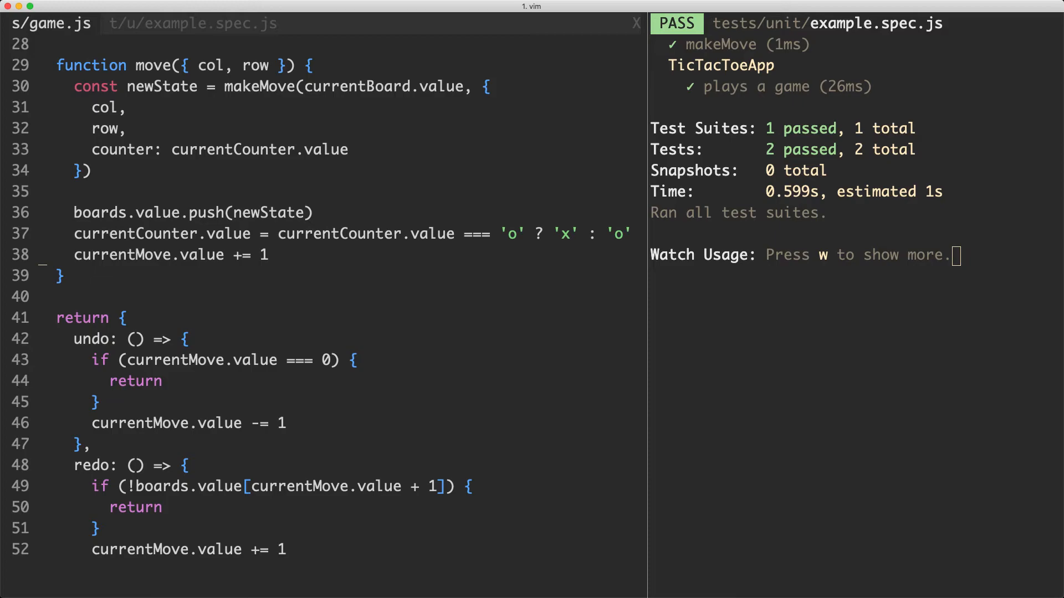
key(V)
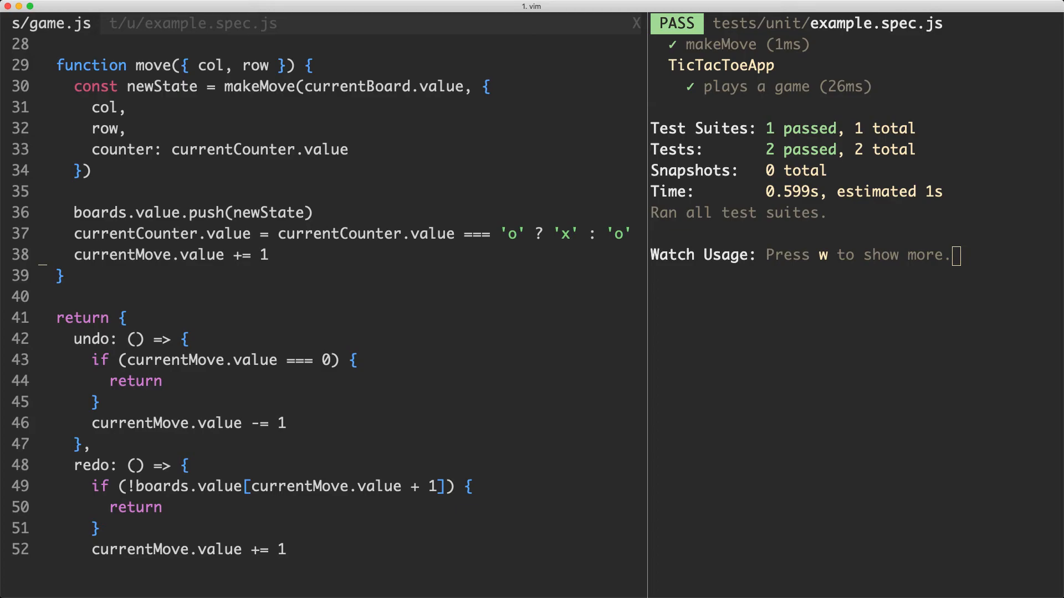
key(cmd+tab)
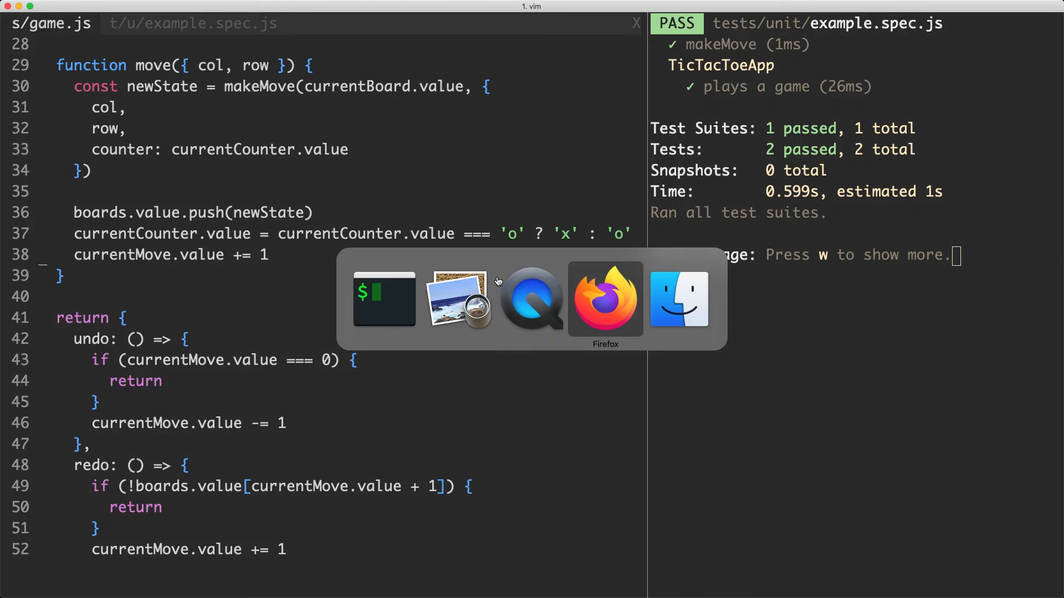
- In Firefox, place a counter on the tic-tac-toe board and undo the move
click(605, 299)
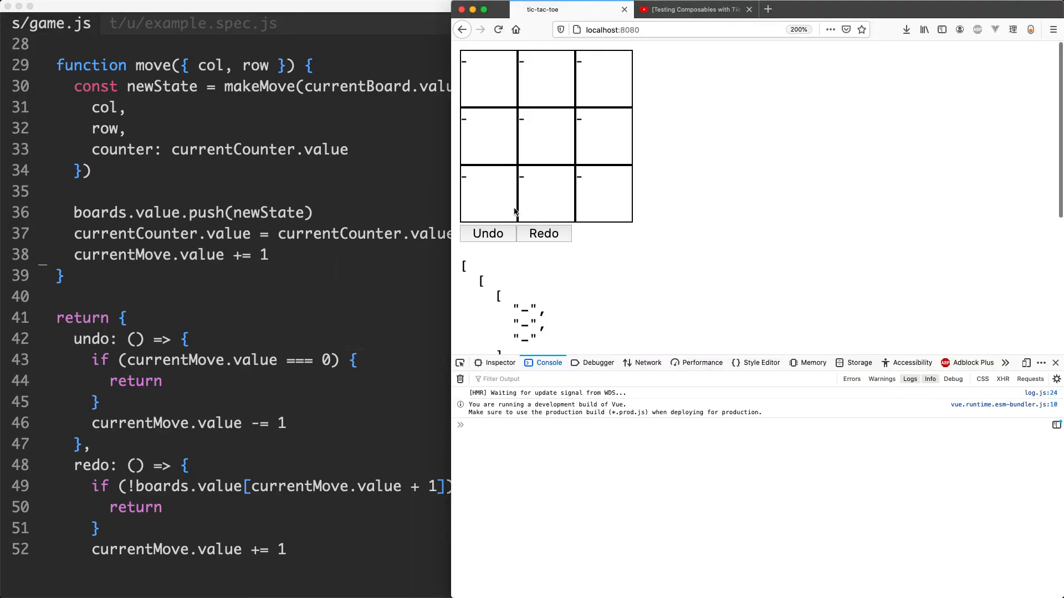
click(590, 135)
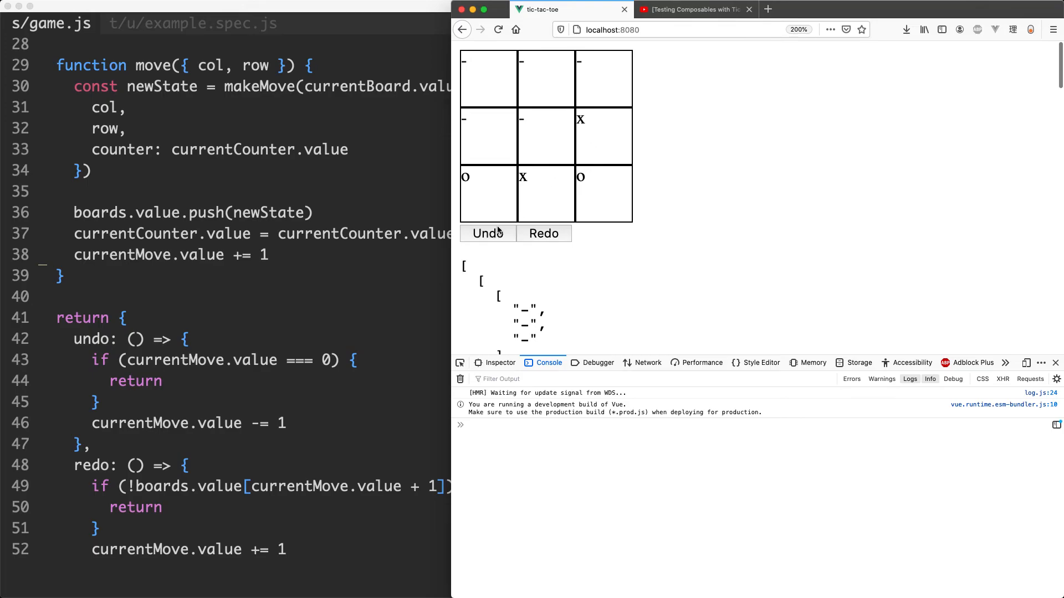
click(543, 233)
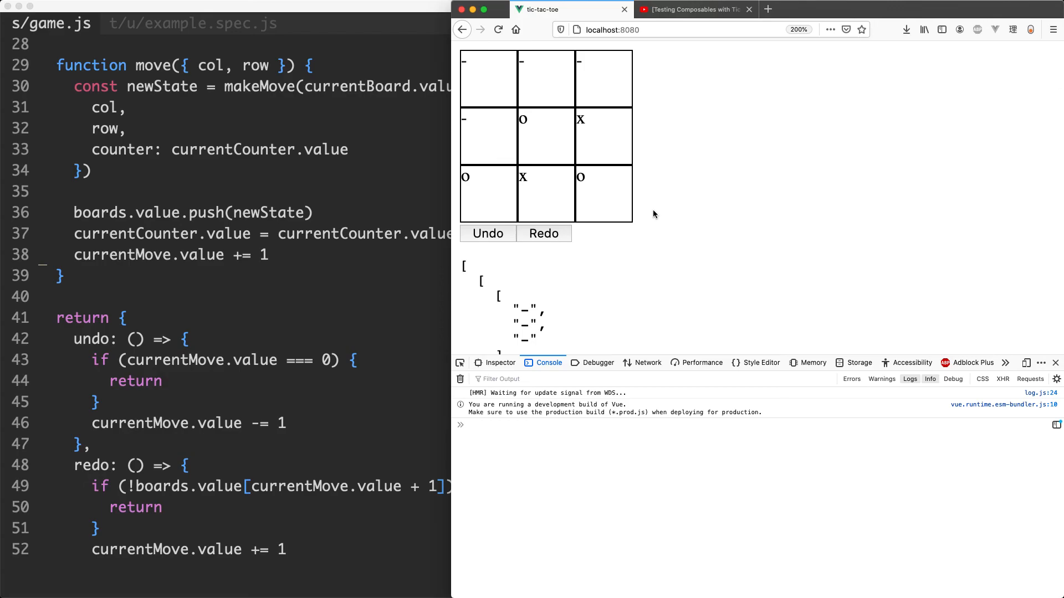
key(cmd+tab)
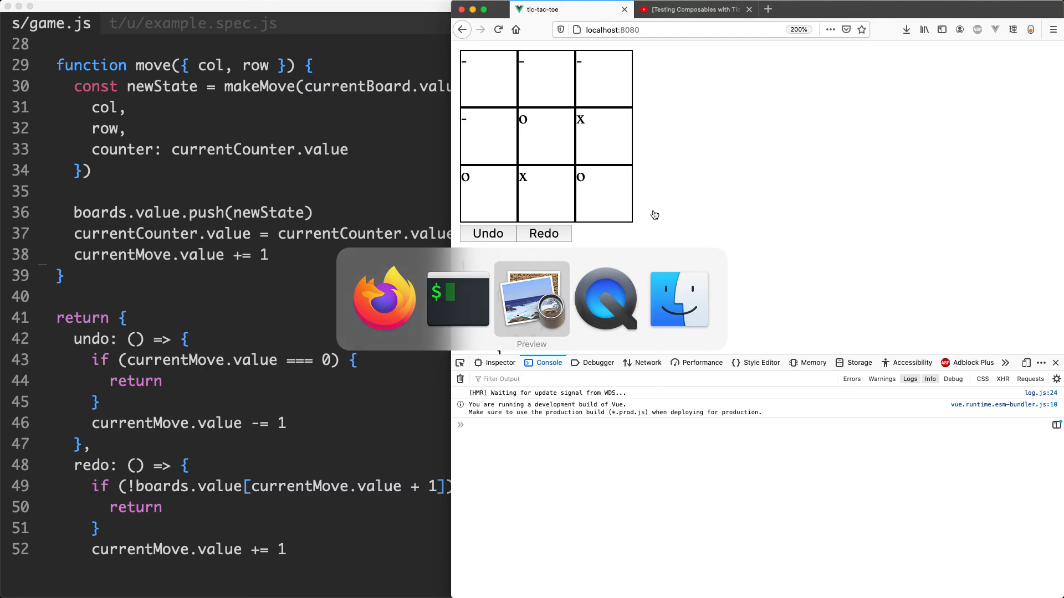